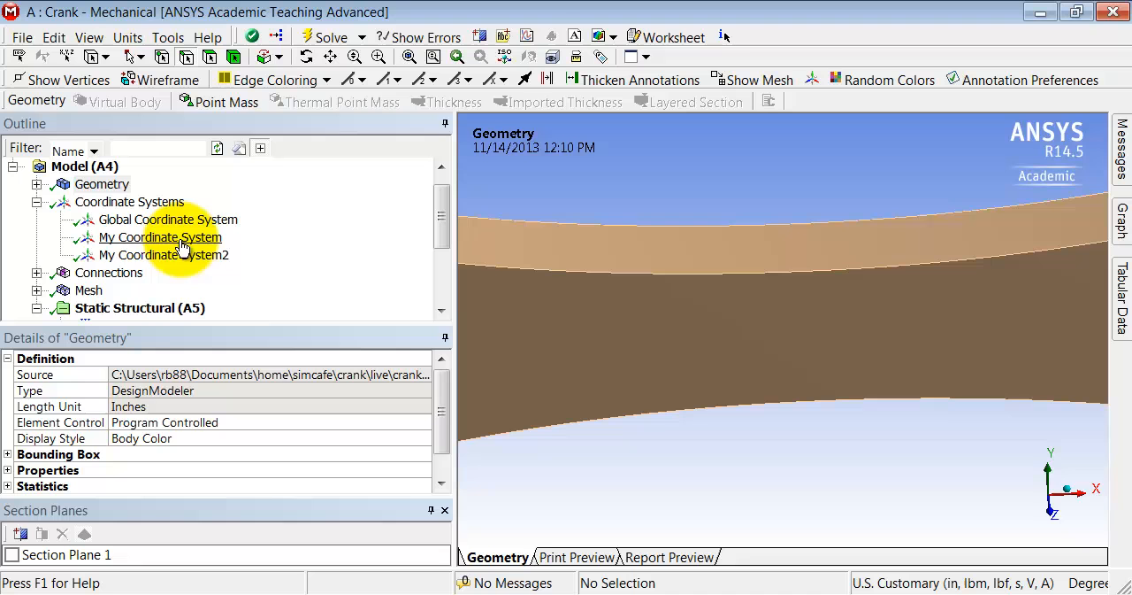
- Read the 0.33101 in origin Y value from My Coordinate System2's details
click(163, 255)
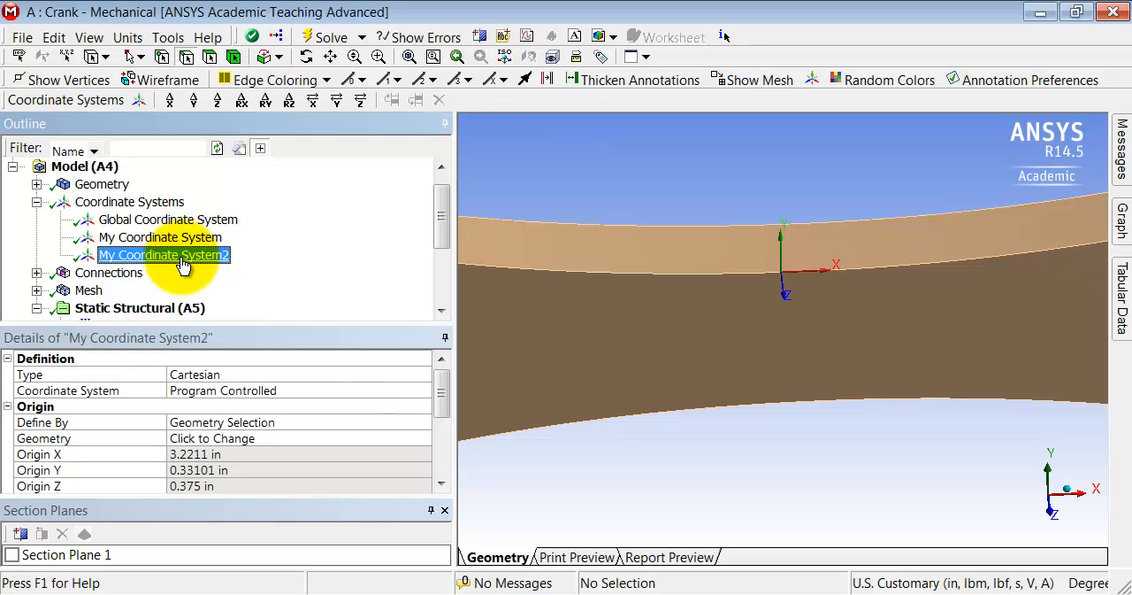
mouse_move(716, 375)
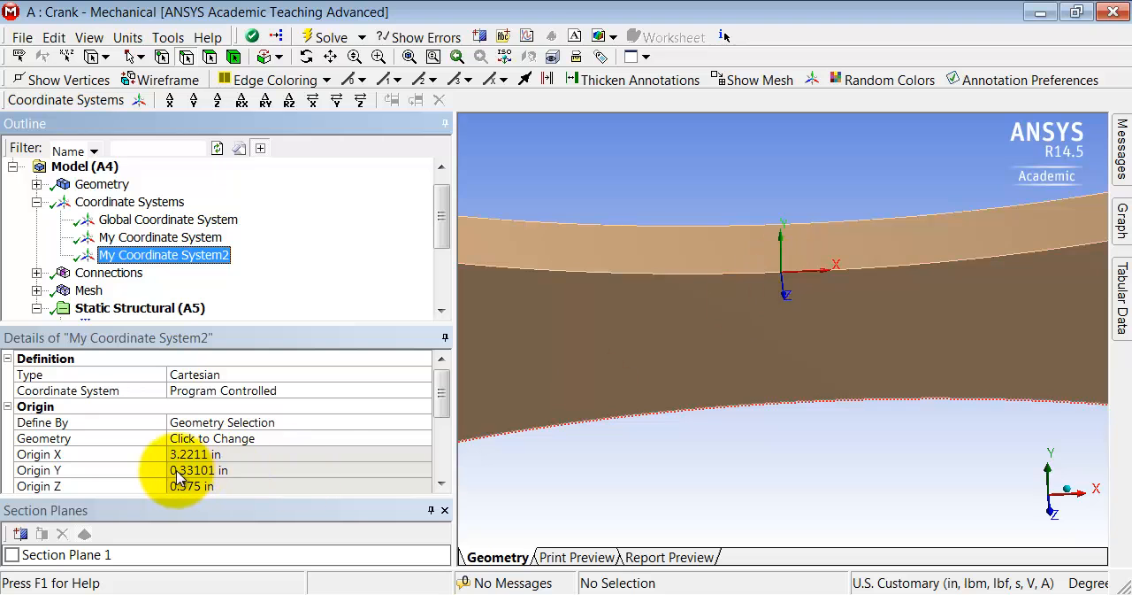
mouse_move(191, 477)
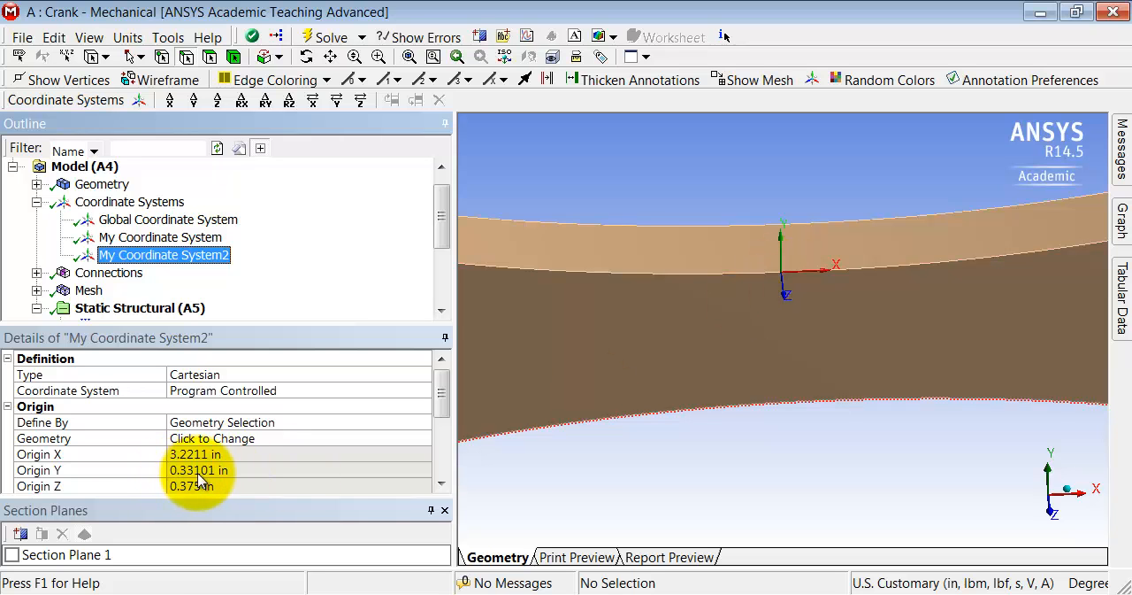
click(198, 471)
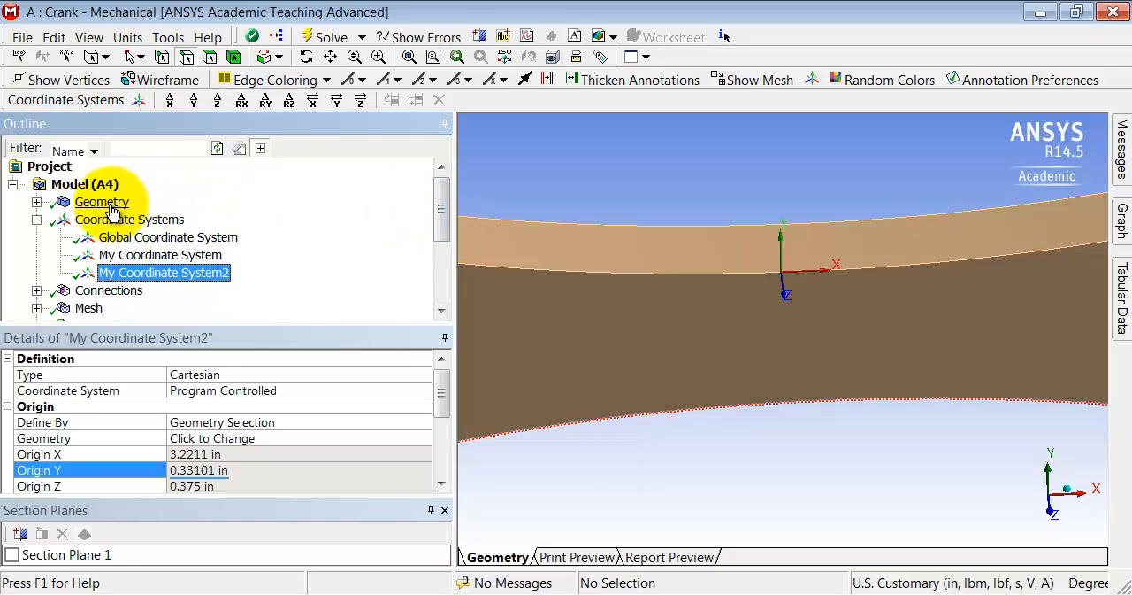
- Add a Construction Geometry folder under Model with a new Path in it
click(85, 184)
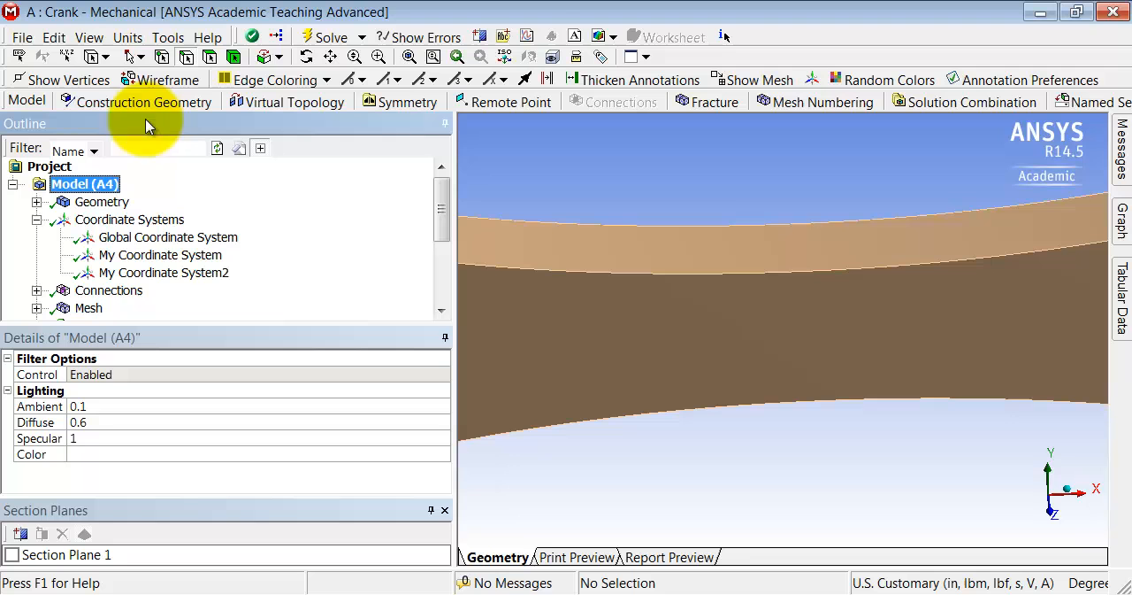
mouse_move(175, 104)
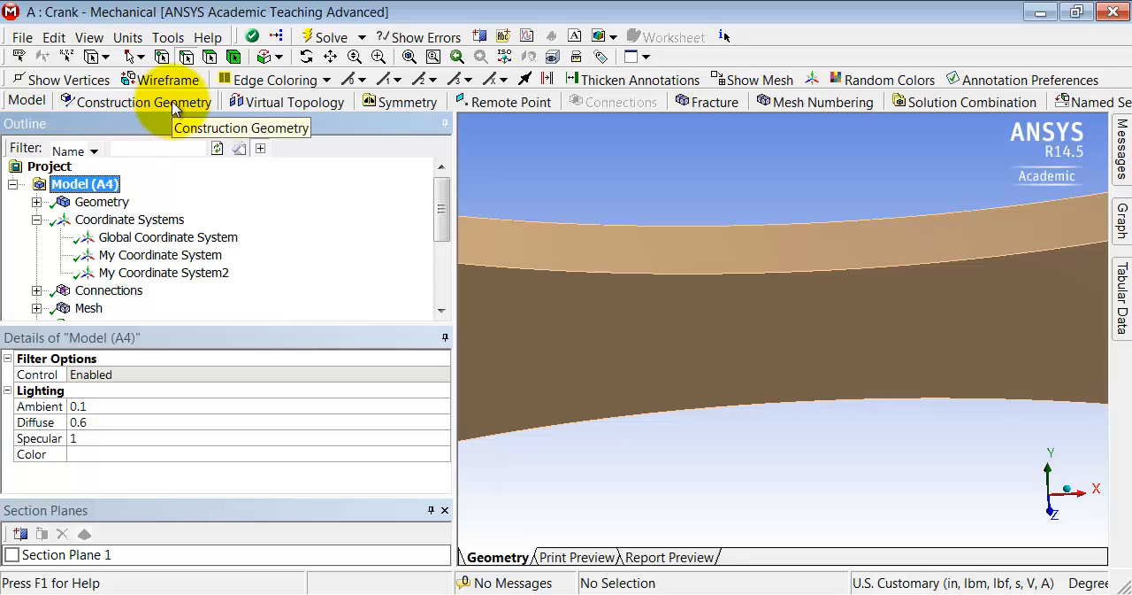
click(138, 220)
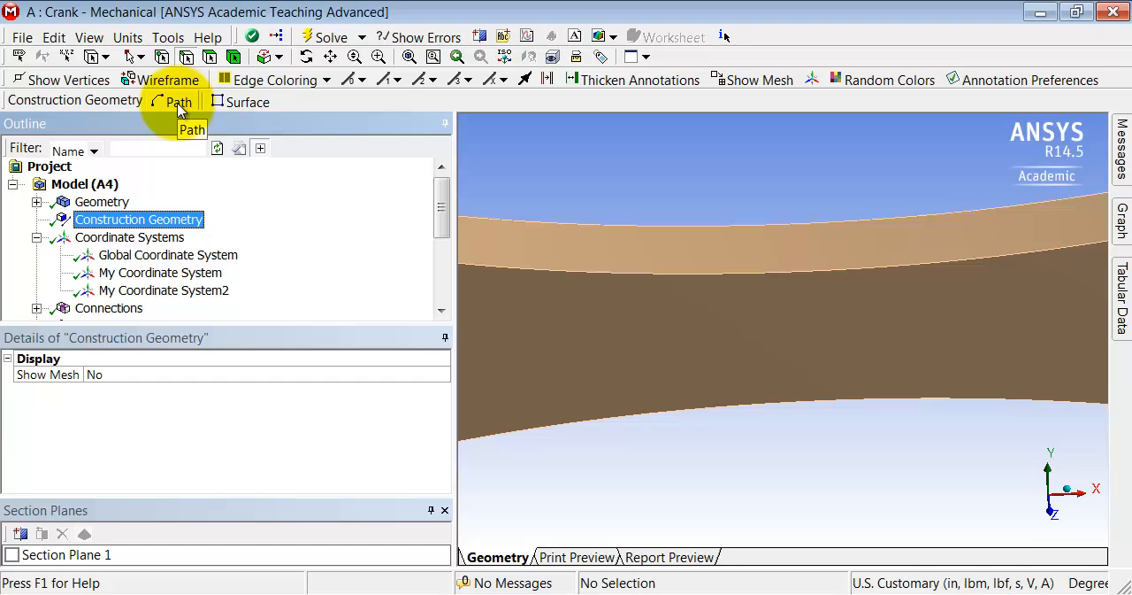
click(173, 103)
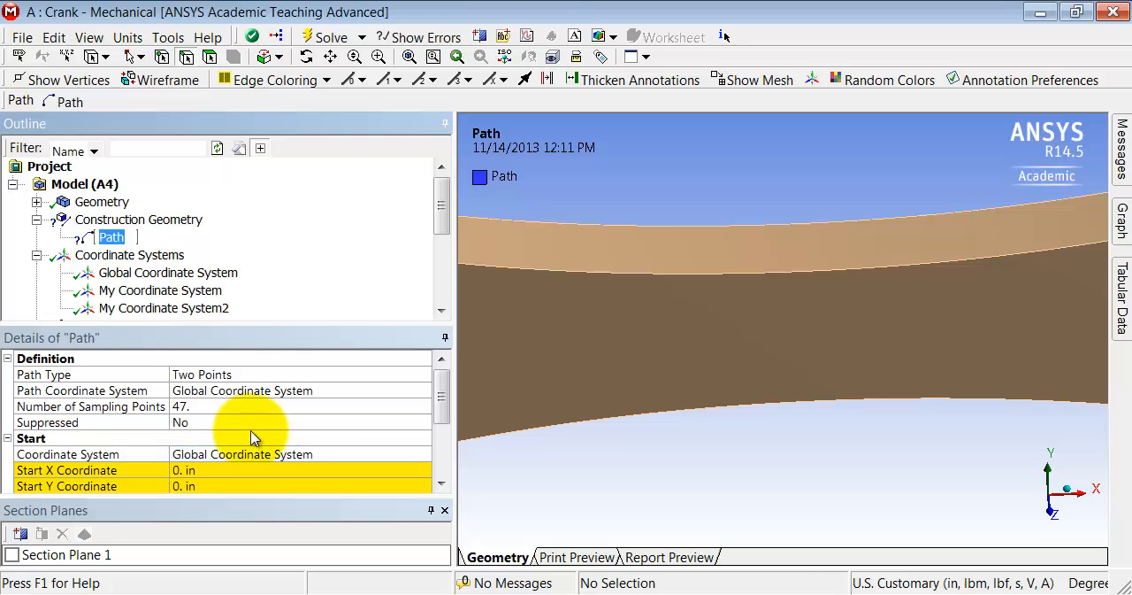
- Rename the new path to 'line on front face'
text(line on f)
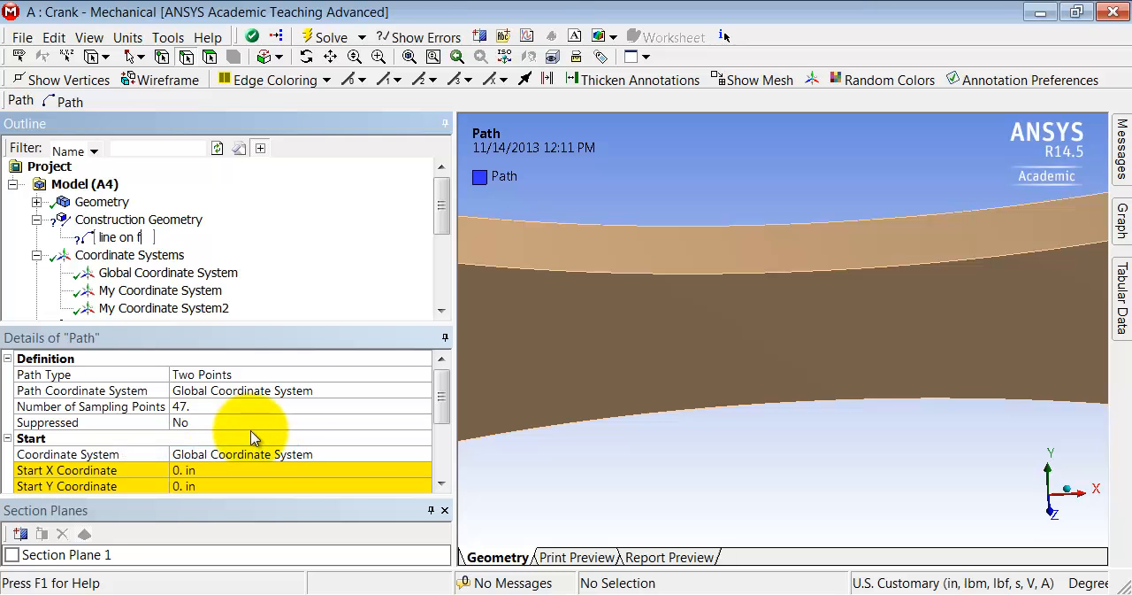
text(ront face)
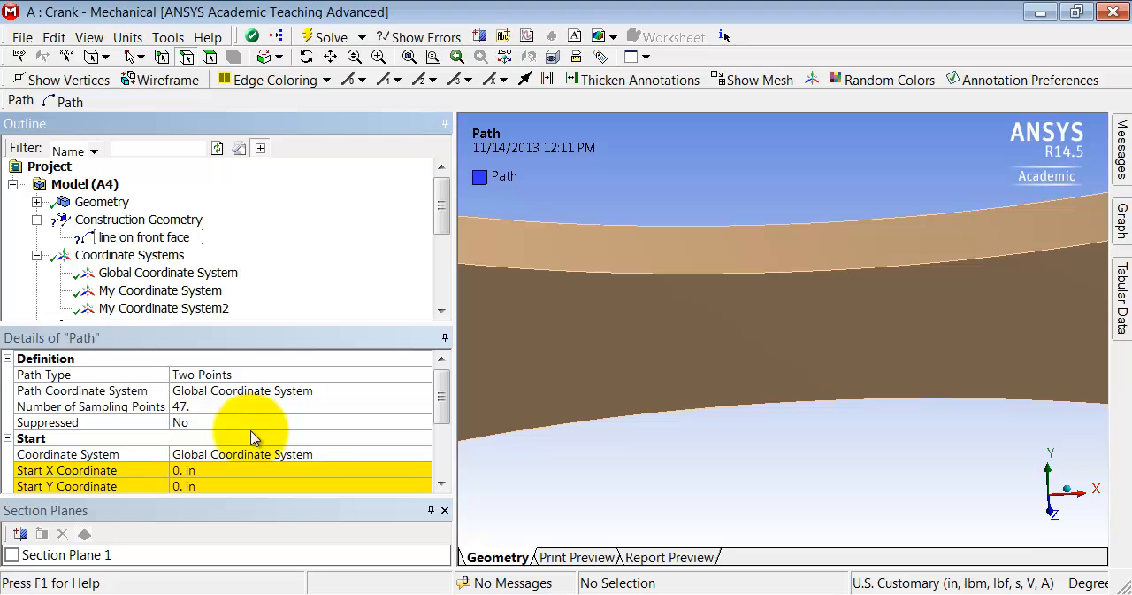
click(143, 237)
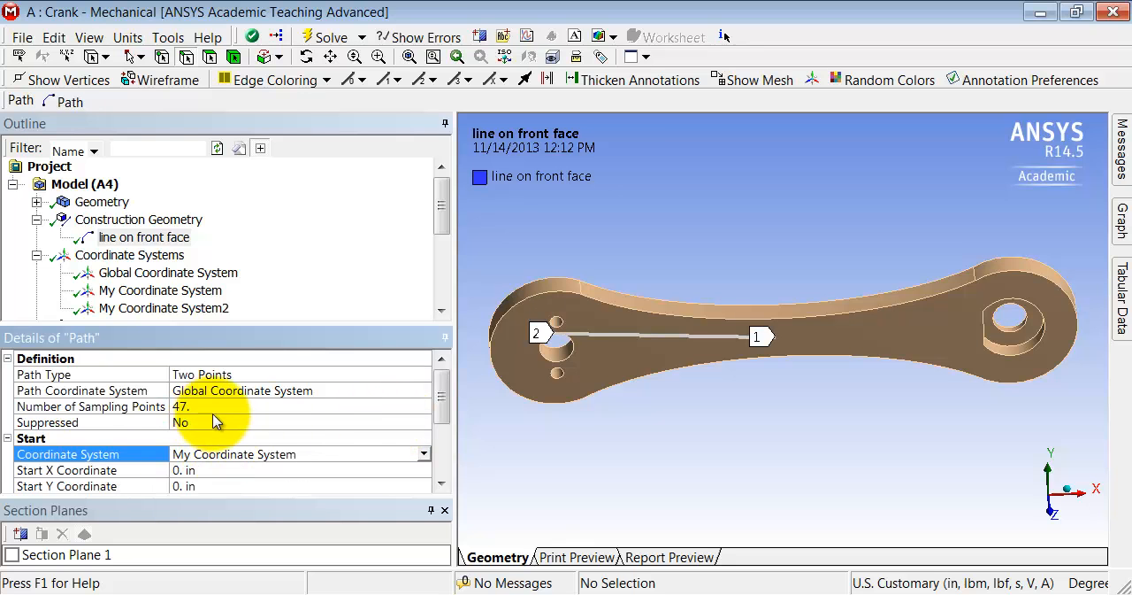
- Enter -0.33101 in as the path's Start Y Coordinate in My Coordinate System
scroll(down, 3)
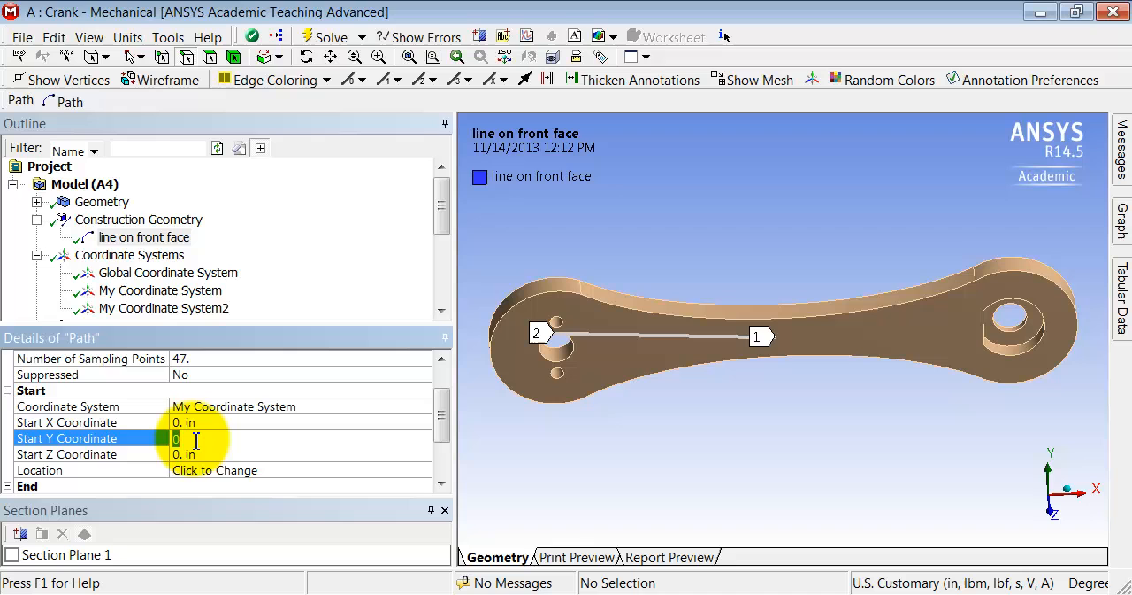
text(0.33101)
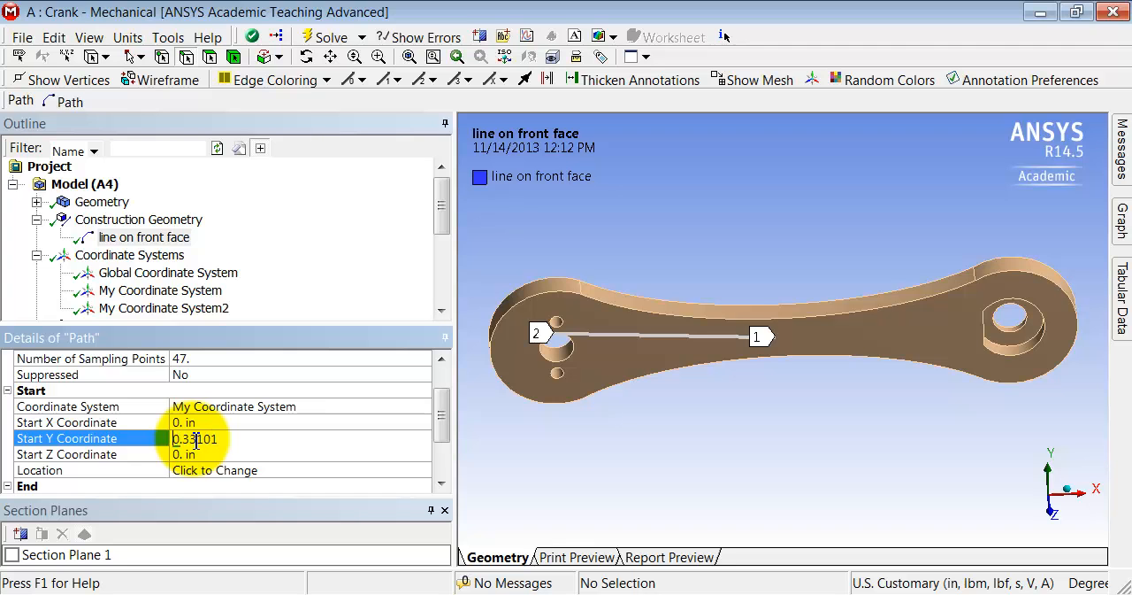
text(-0.33101)
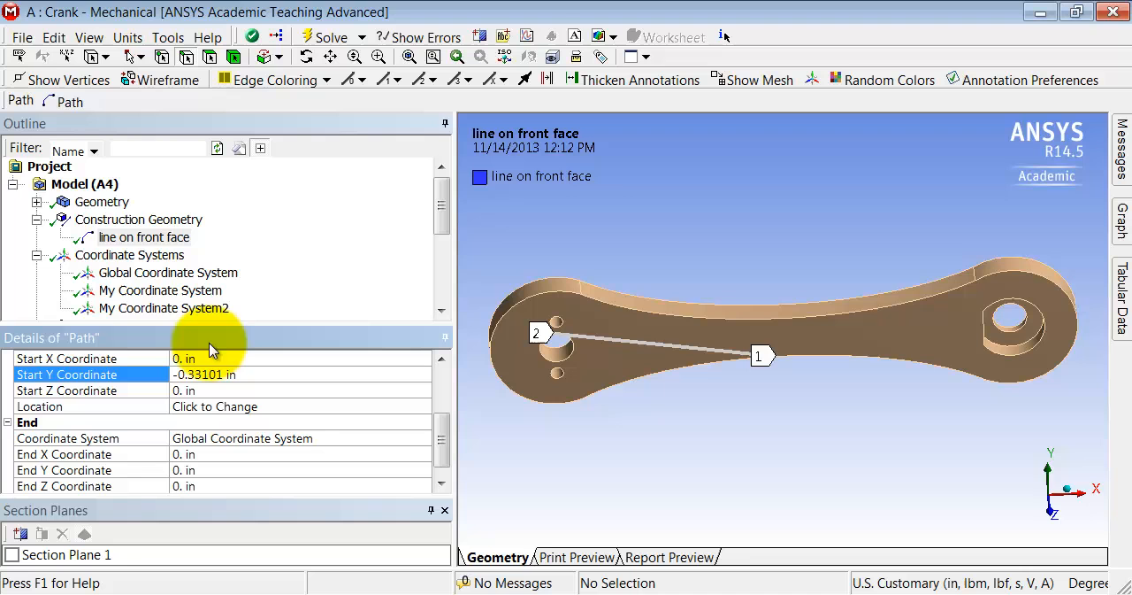
mouse_move(191, 317)
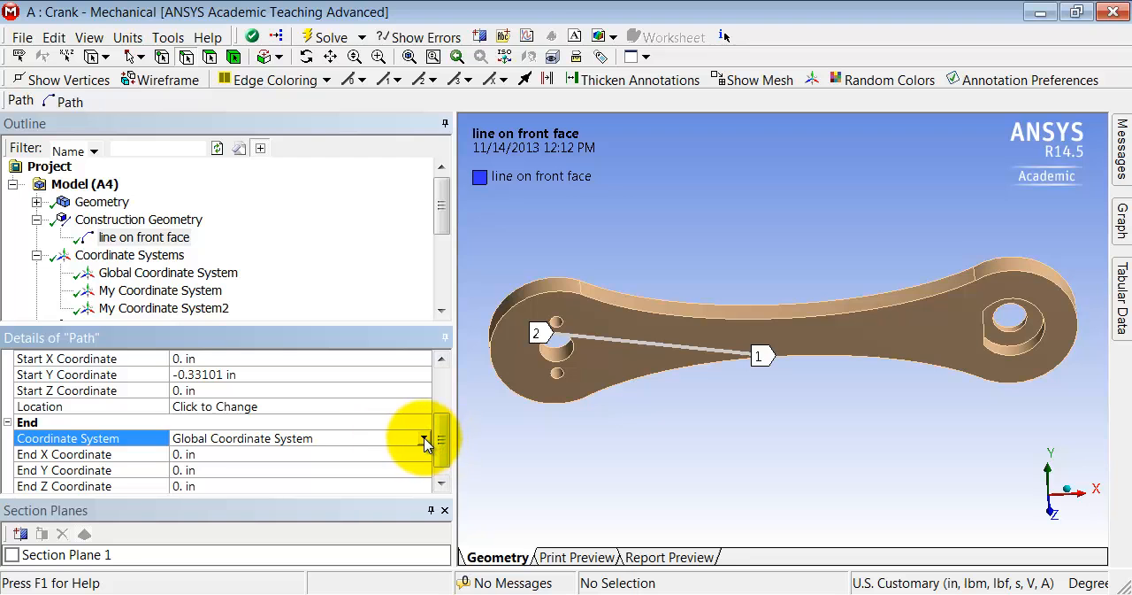
- Choose My Coordinate System2 as the path's end coordinate system
click(423, 437)
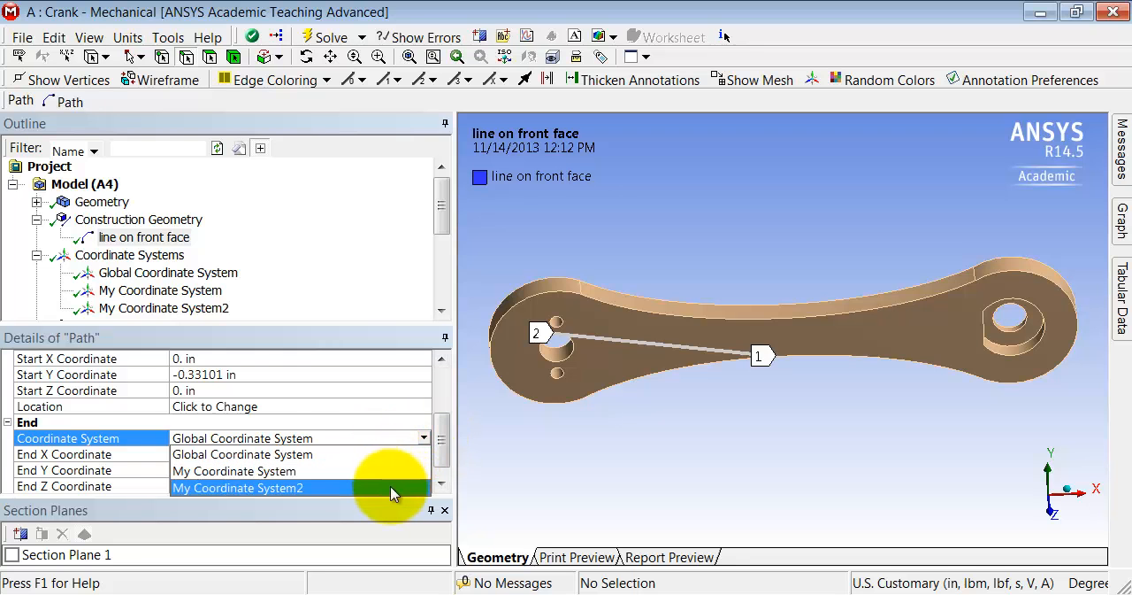